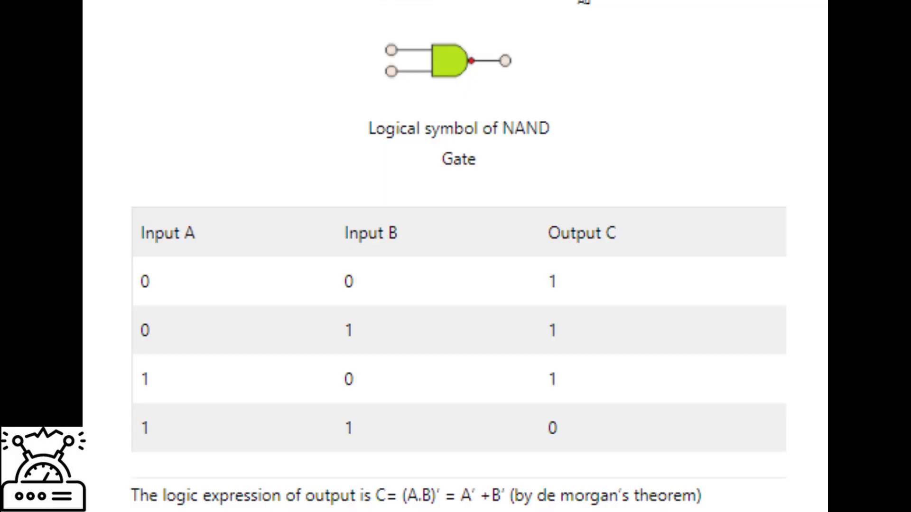
pyautogui.scroll(3)
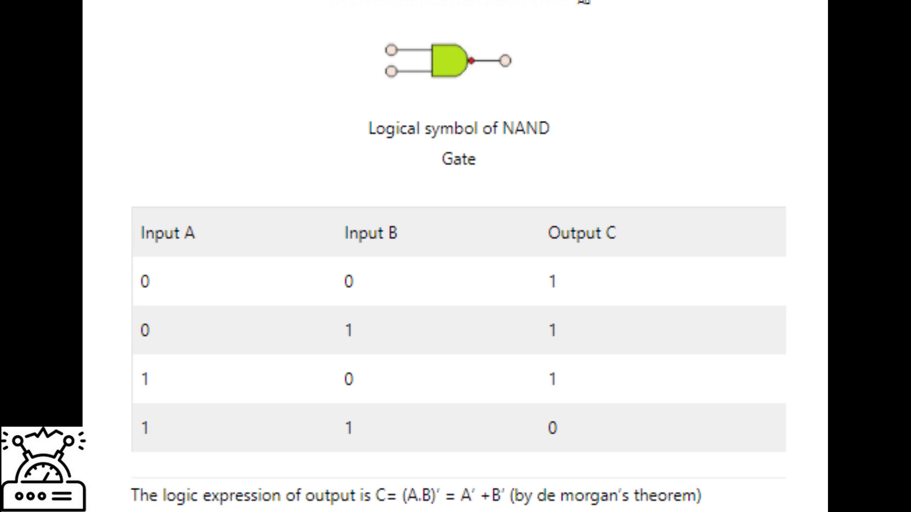
pyautogui.scroll(-3)
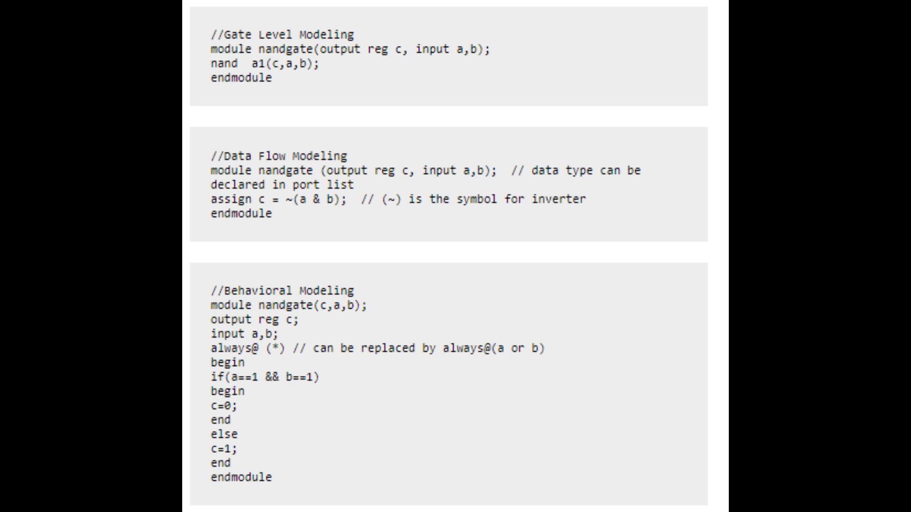
pyautogui.scroll(-3)
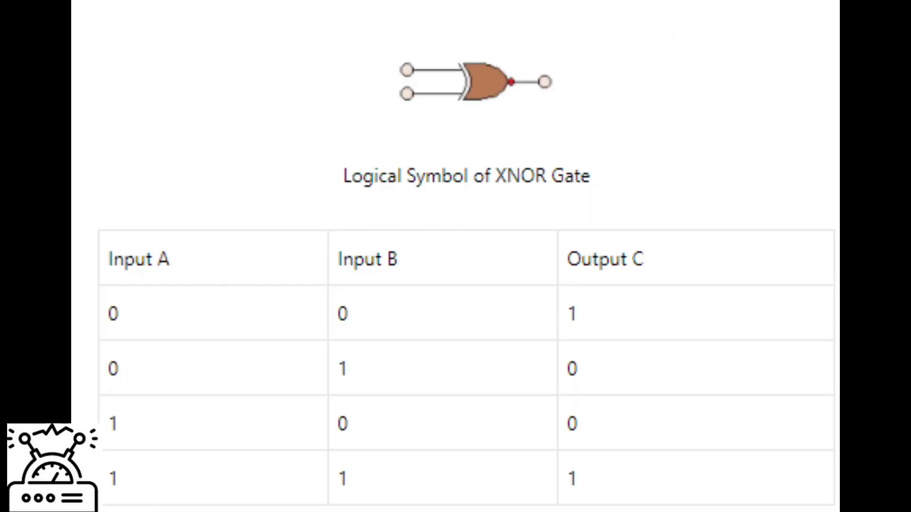
pyautogui.scroll(-3)
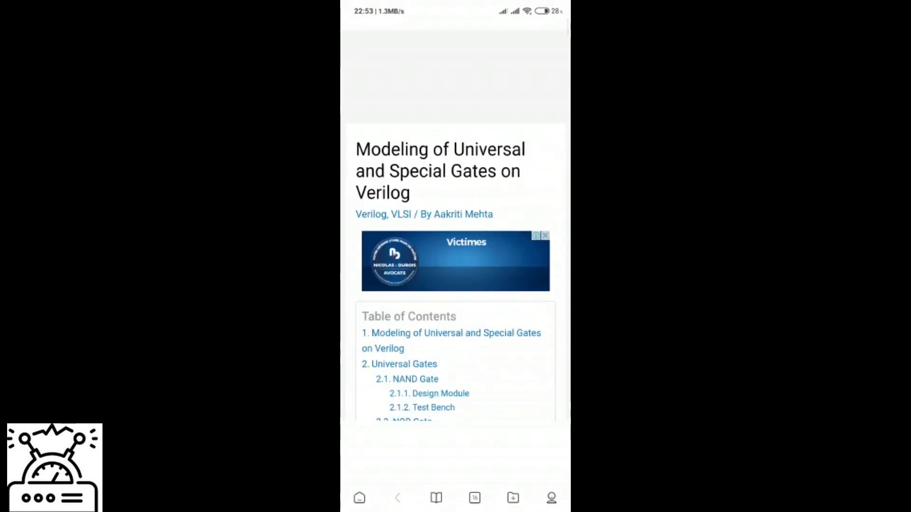
pyautogui.scroll(-3)
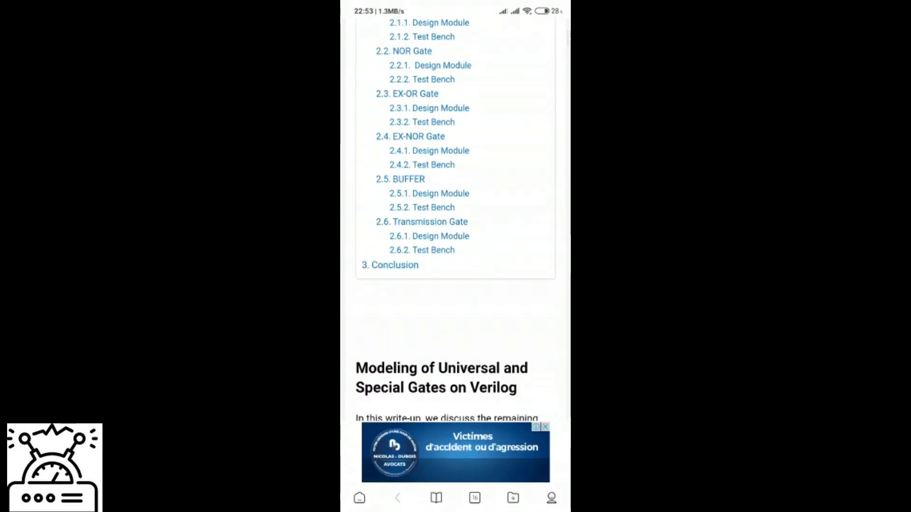
pyautogui.scroll(-3)
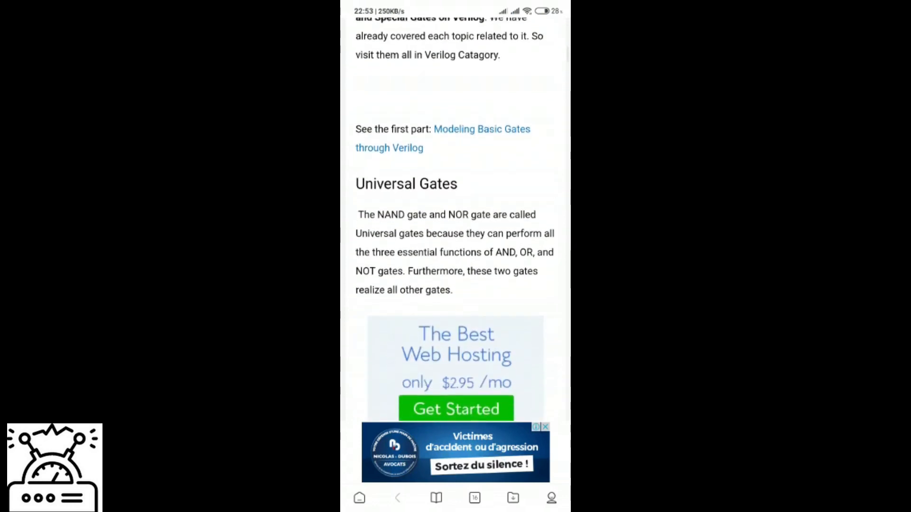
pyautogui.scroll(-3)
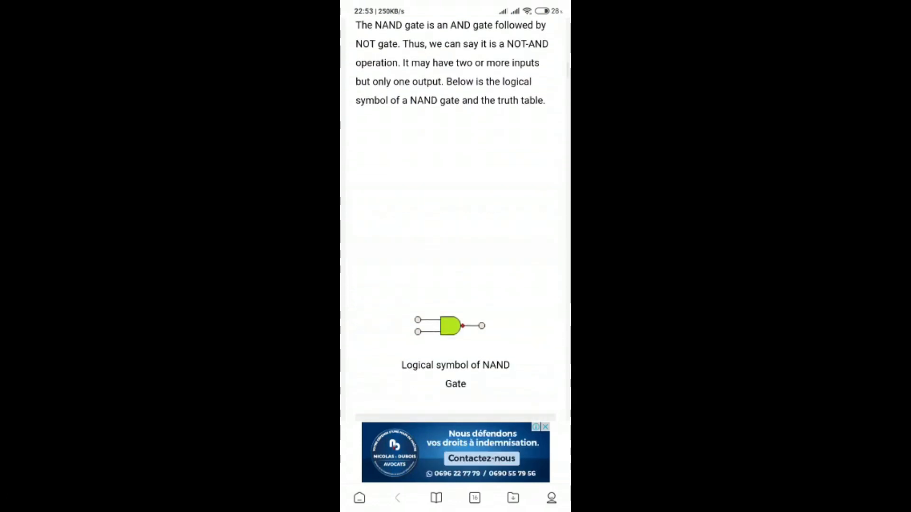
pyautogui.scroll(-3)
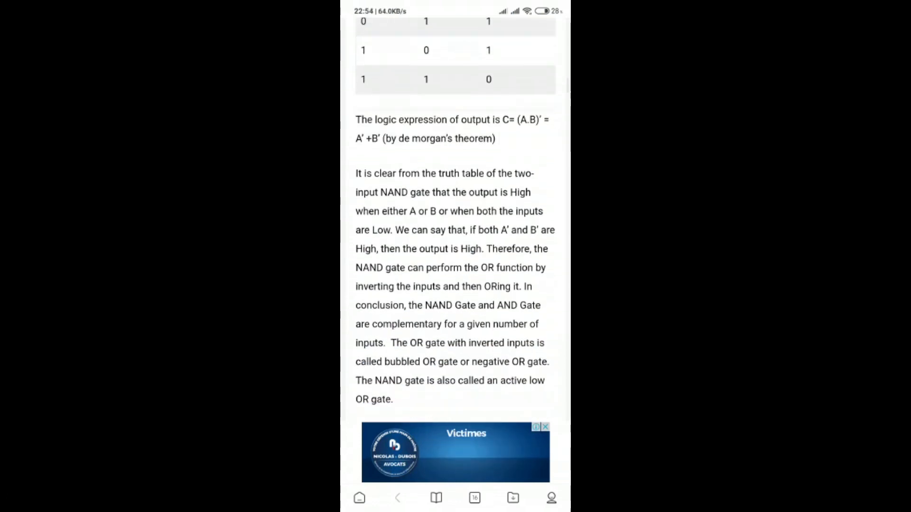
pyautogui.scroll(-3)
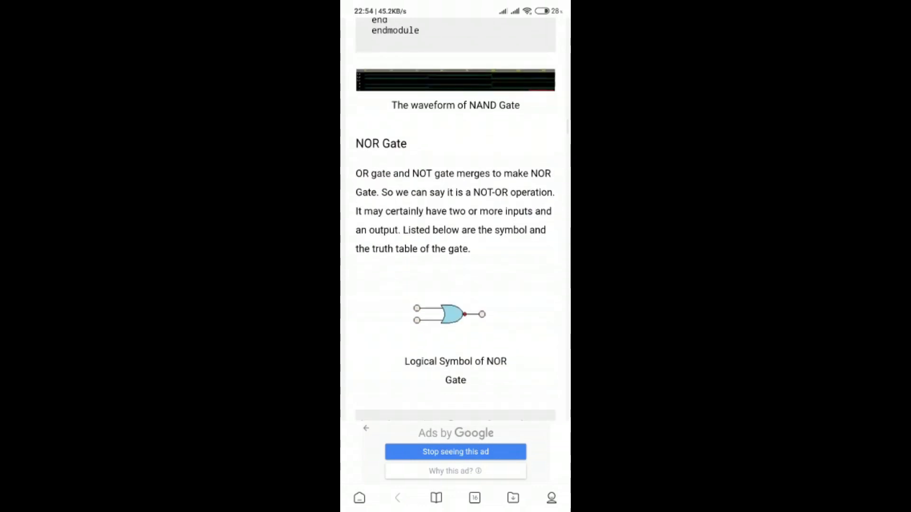
pyautogui.scroll(-3)
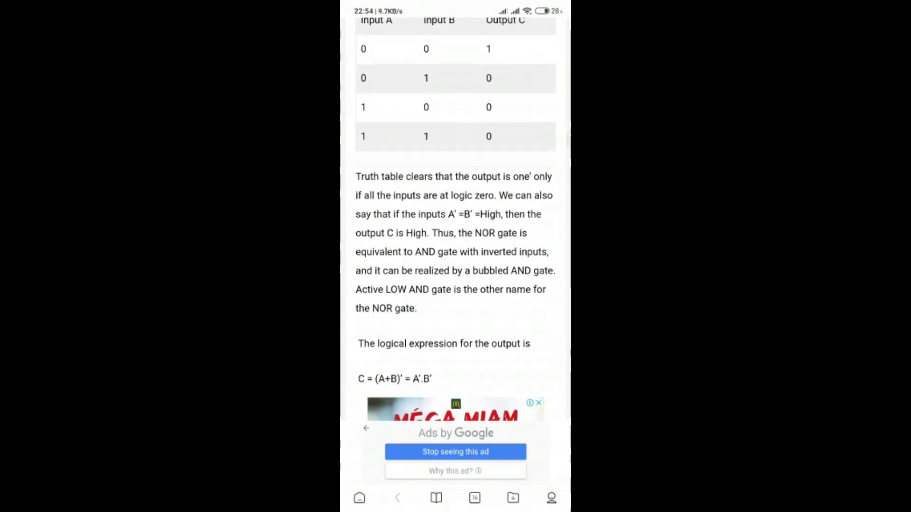